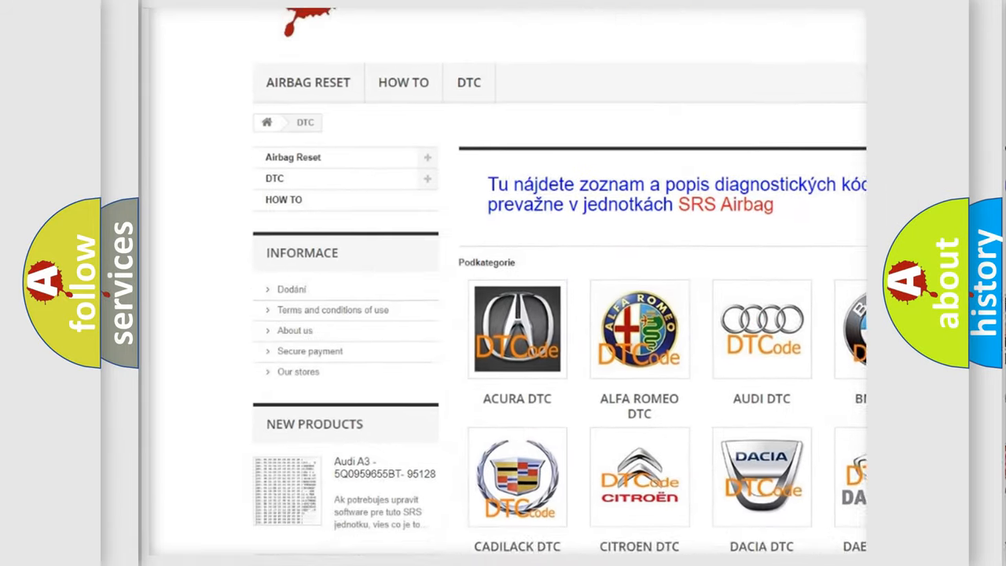
Choose the AUDI DTC logo in the Podkategorie grid to show the Audi fault-code list
{"action": "scroll", "scroll_direction": "down", "scroll_amount": 3}
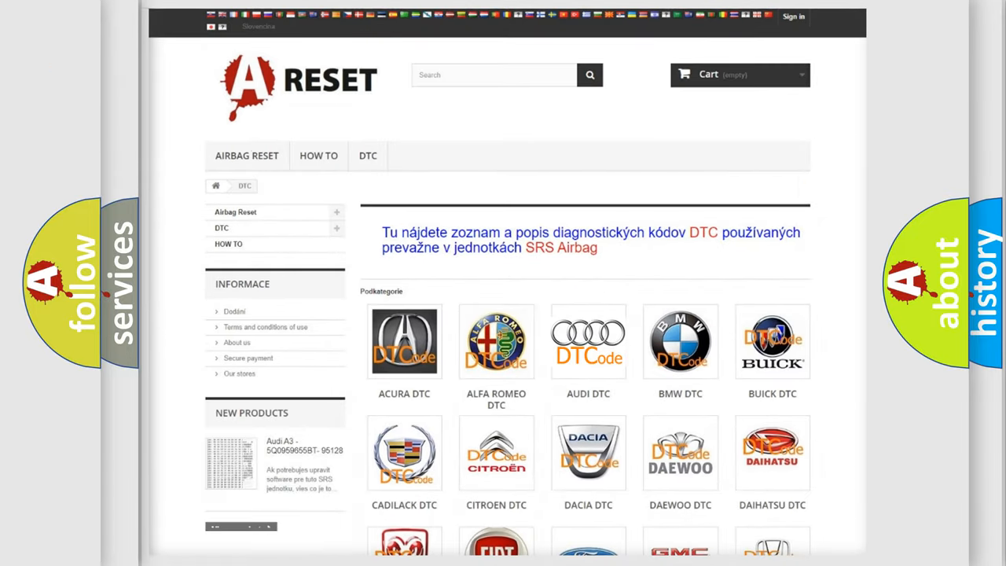
{"action": "left_click", "coordinate": [588, 341]}
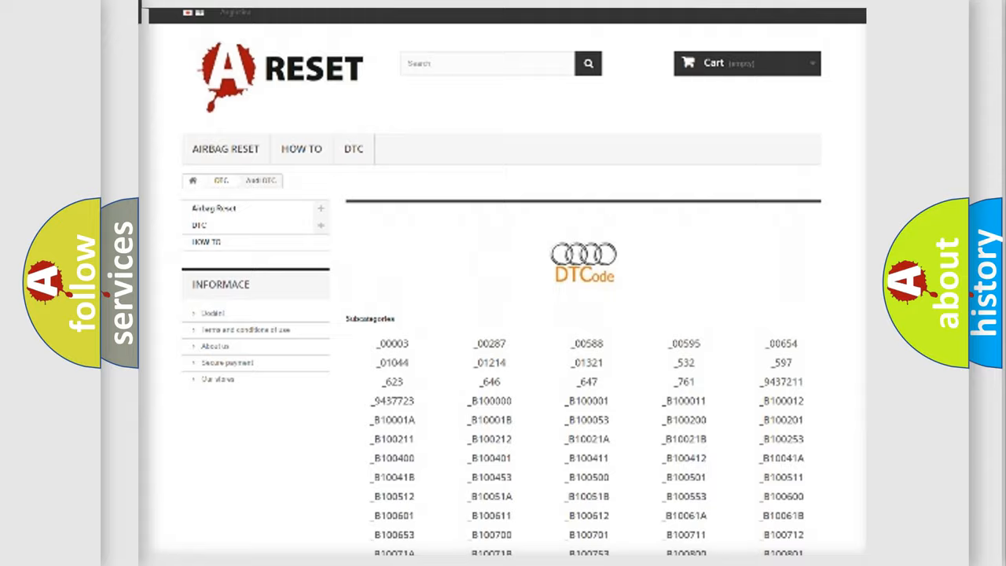